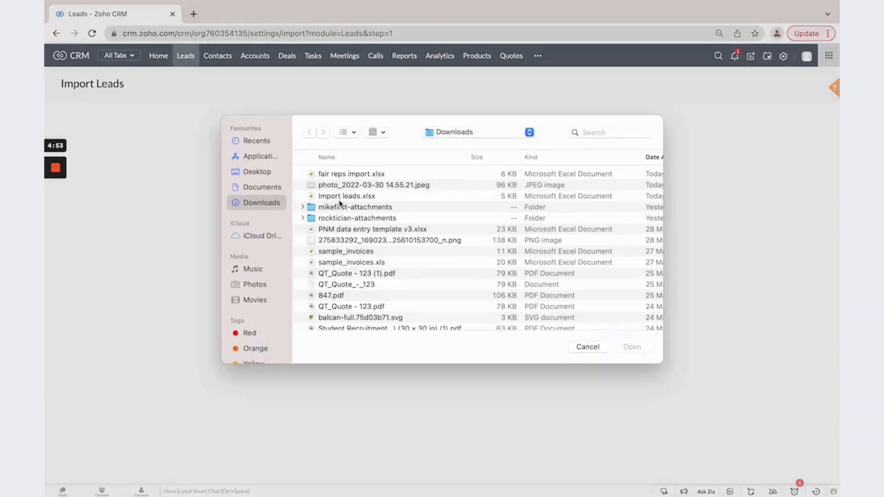
# - Upload Import leads.xlsx from Downloads and continue once the upload completes
pyautogui.click(632, 346)
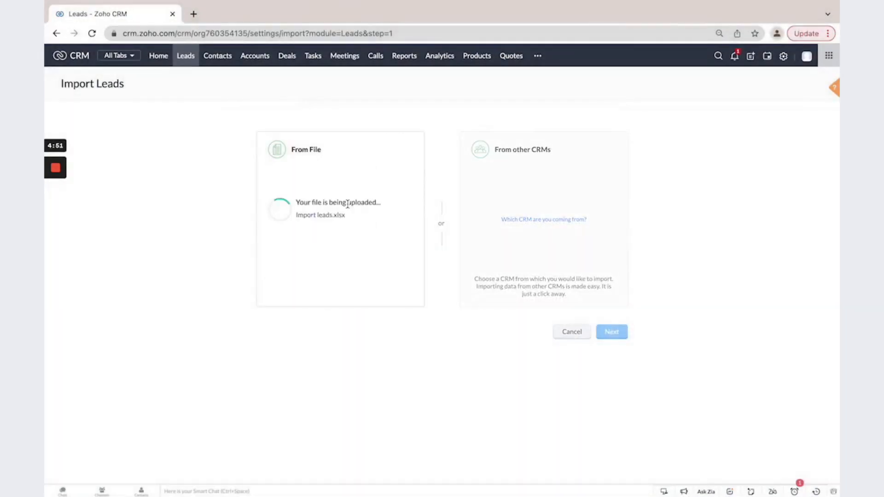
pyautogui.click(611, 332)
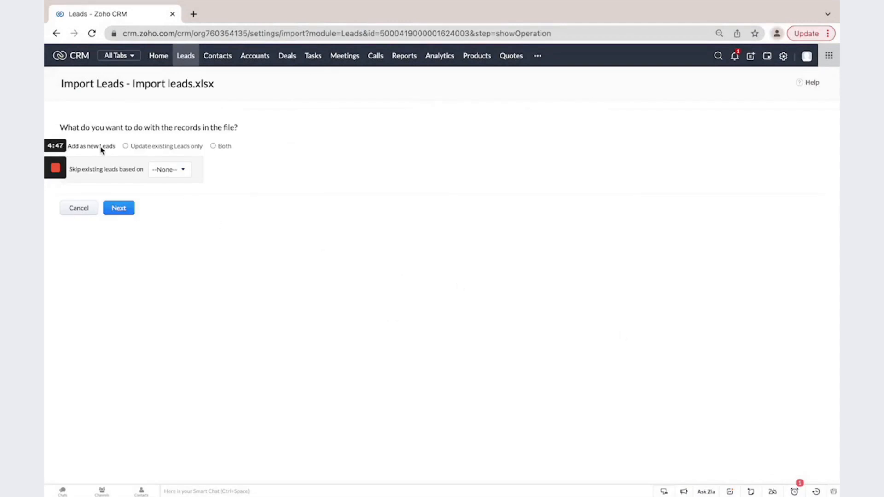
pyautogui.moveTo(143, 154)
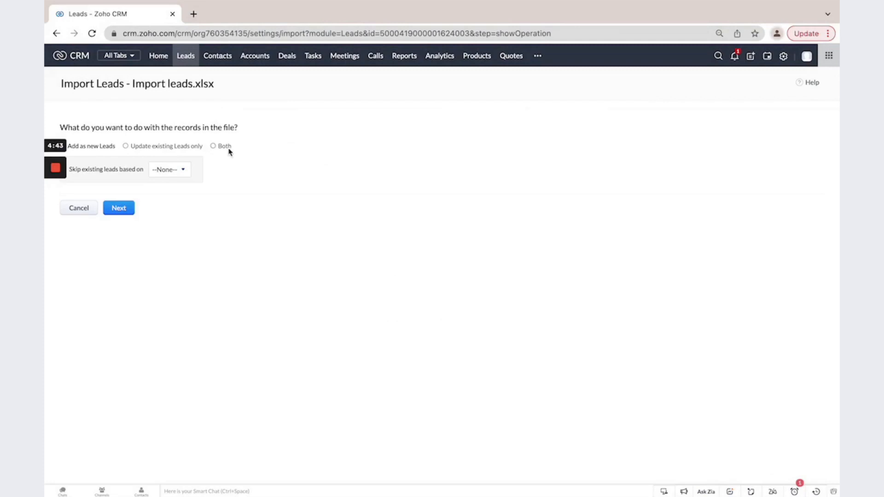
# - Keep 'Add as new Leads' selected and proceed to field mapping
pyautogui.click(119, 207)
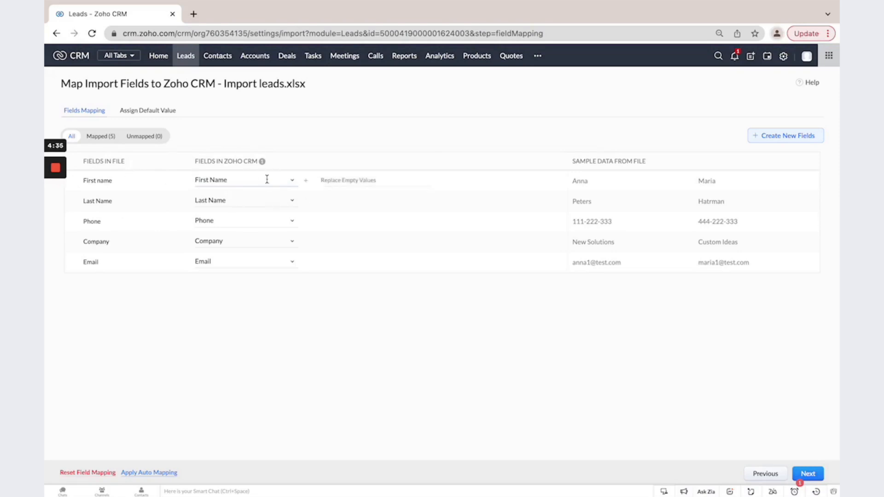
pyautogui.moveTo(246, 180)
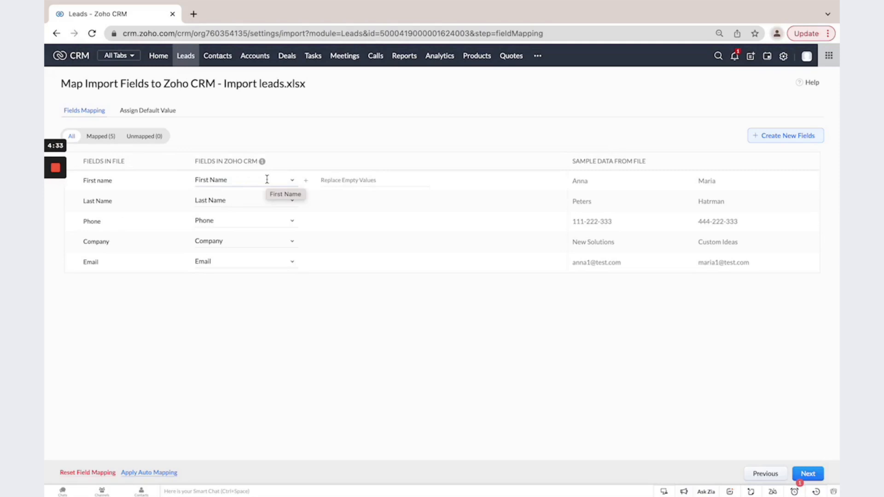
# - Confirm the file's First name column maps to the CRM First Name field
pyautogui.click(243, 179)
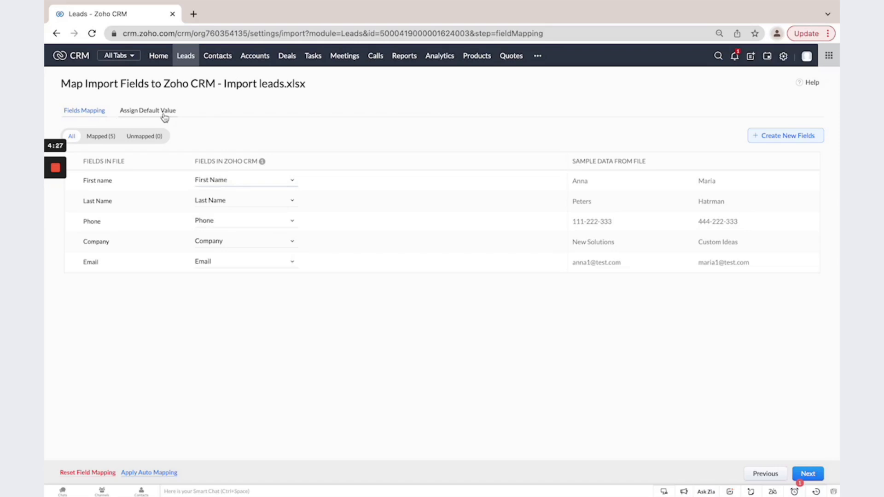
# - Set New Lead as the default Stage value for imported leads
pyautogui.click(148, 110)
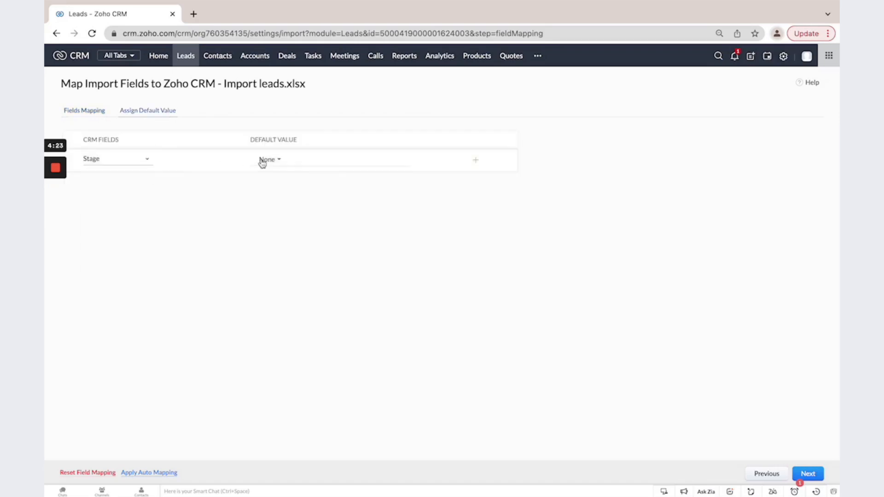
pyautogui.click(269, 160)
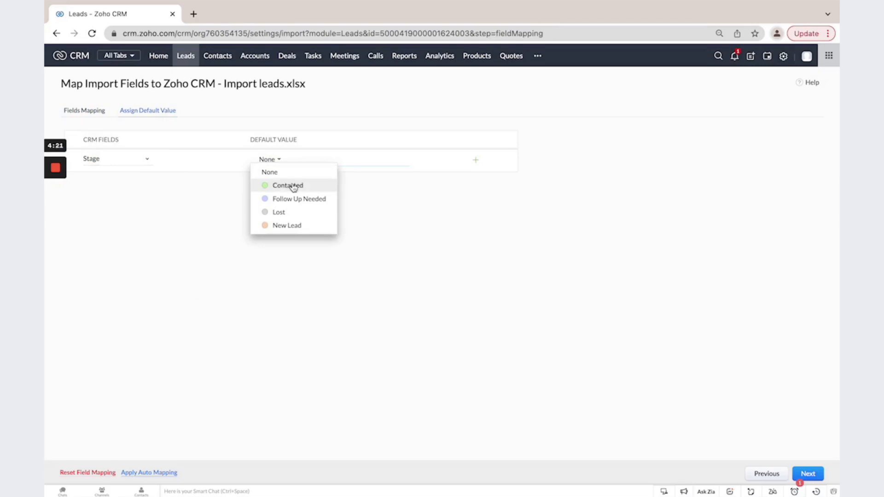
pyautogui.click(286, 225)
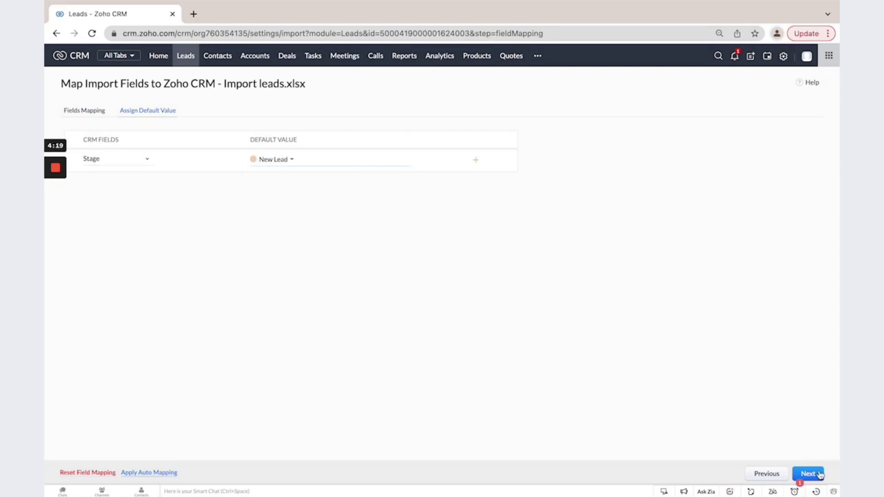
pyautogui.click(808, 474)
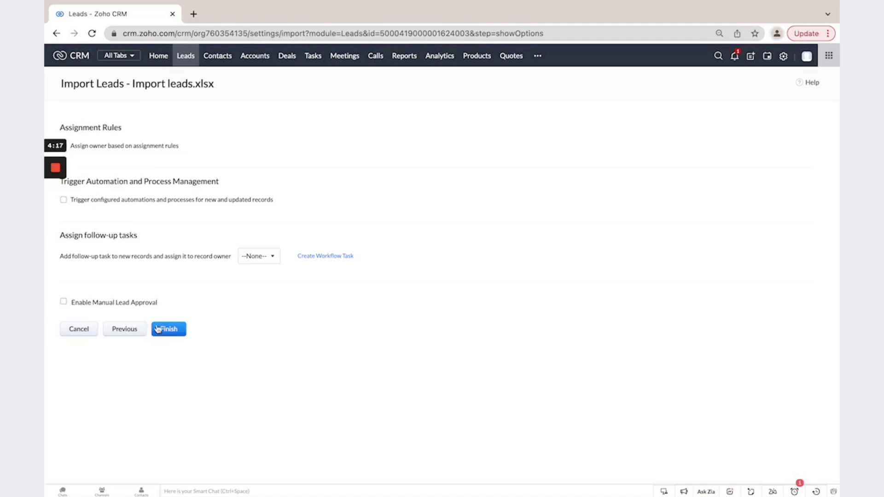
# - Finish the import and dismiss the 'Leads Import has been scheduled' message
pyautogui.click(168, 328)
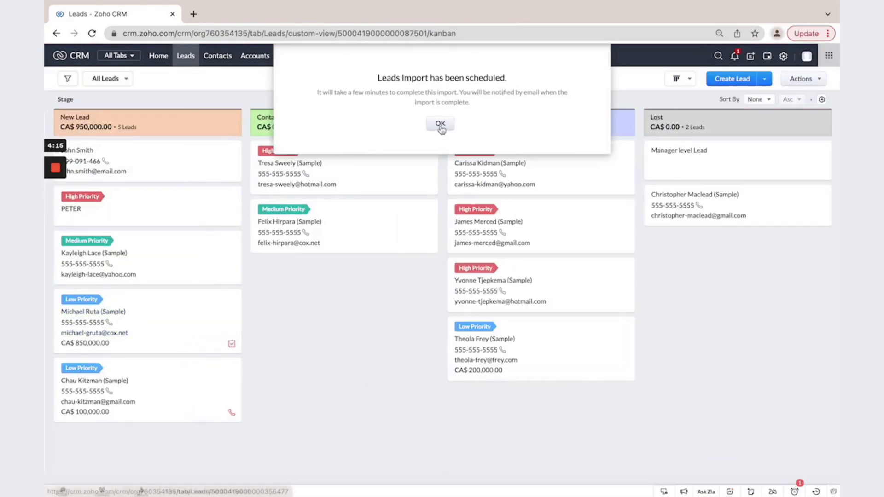
pyautogui.click(440, 123)
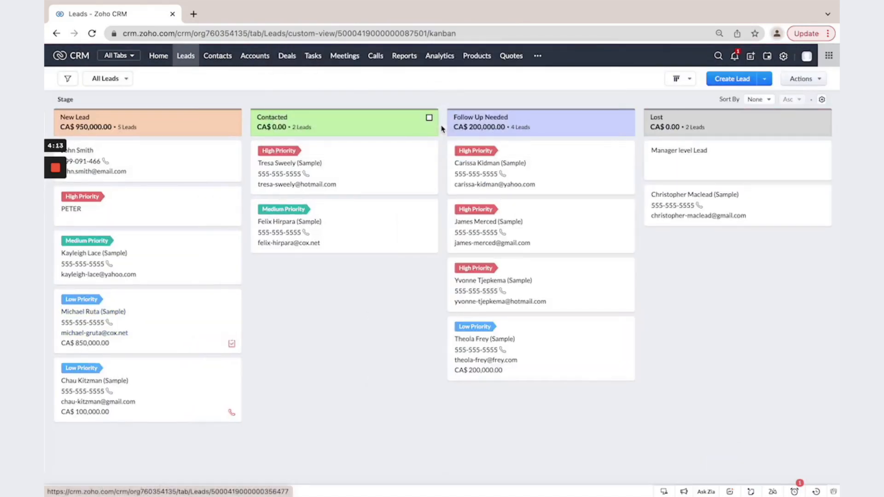